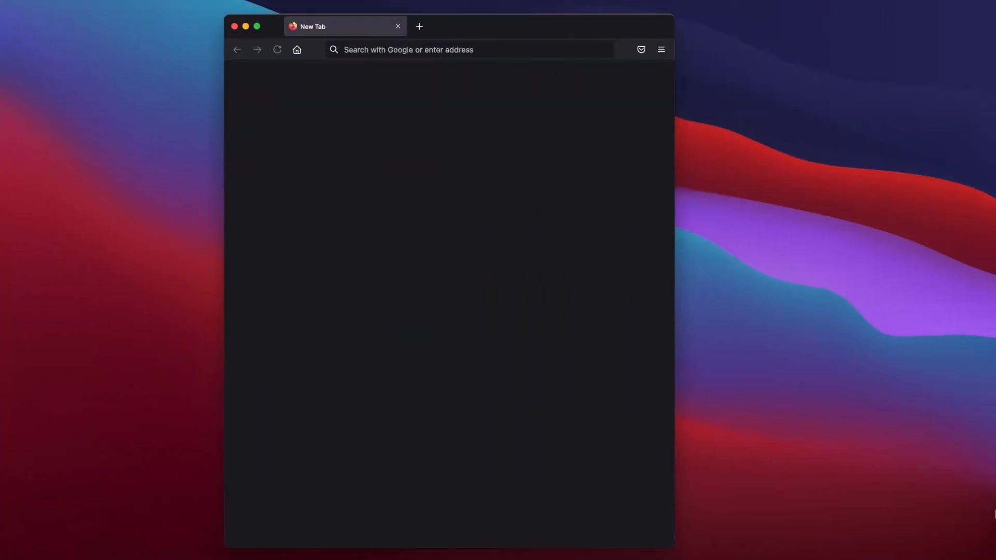
- Load mxfactorial.io from the Firefox address bar to reach the sign-in page
click(469, 50)
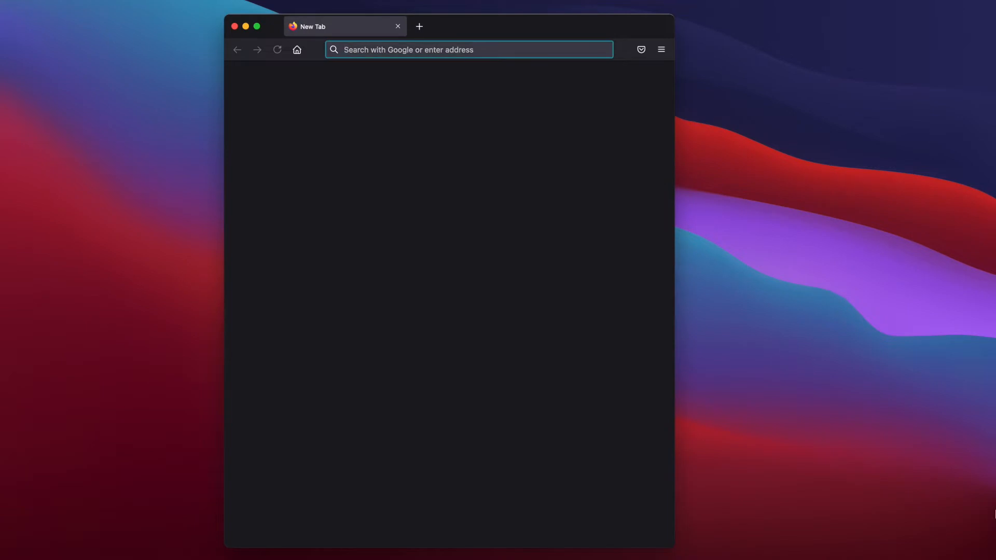
text(mxfactorial.io)
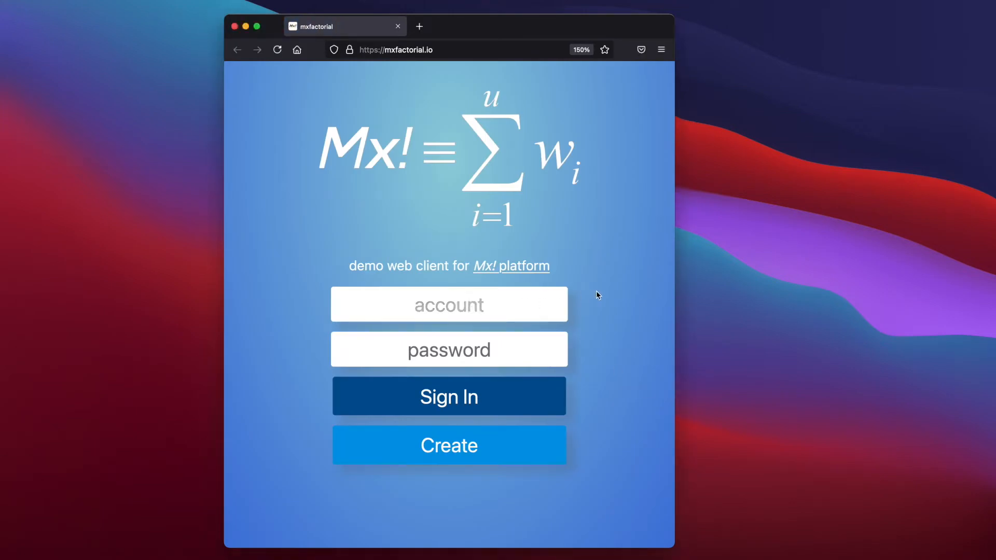
- Enter JohnSmith as the account name in the sign-in form
text(JohnSmith)
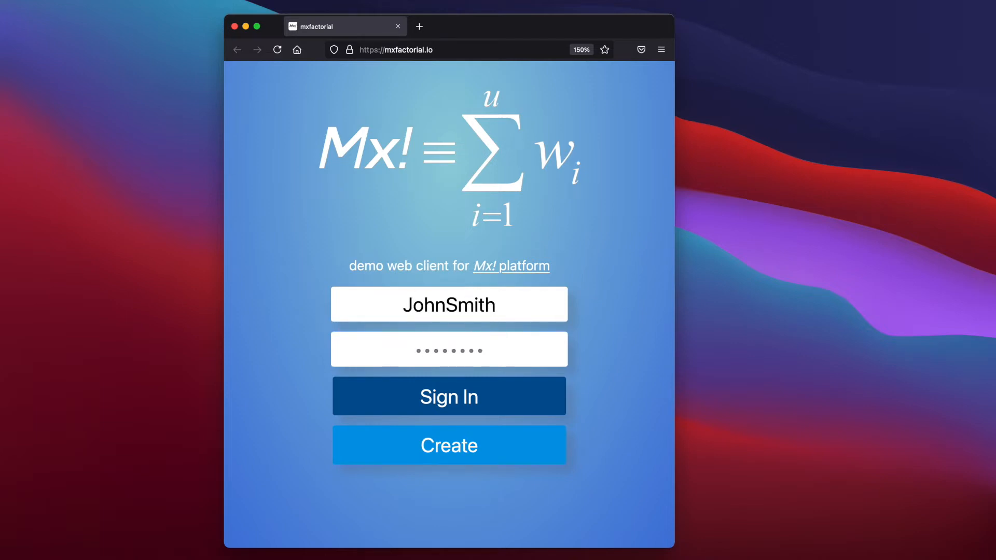
click(450, 350)
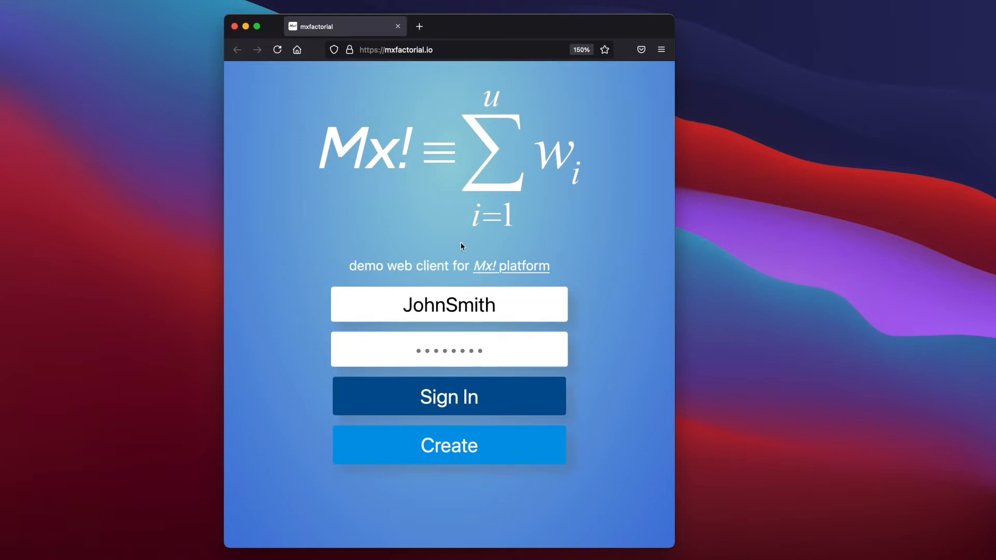
mouse_move(813, 263)
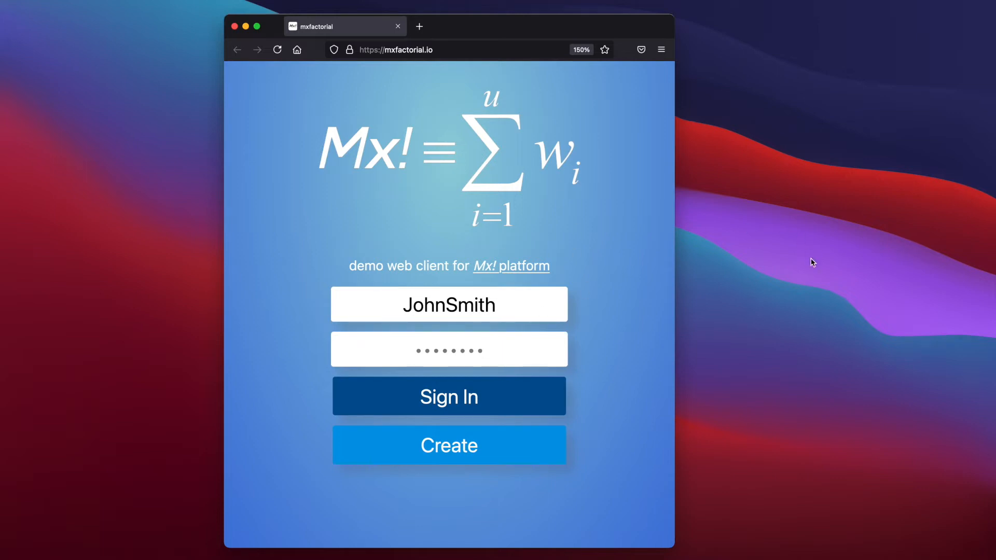
click(448, 349)
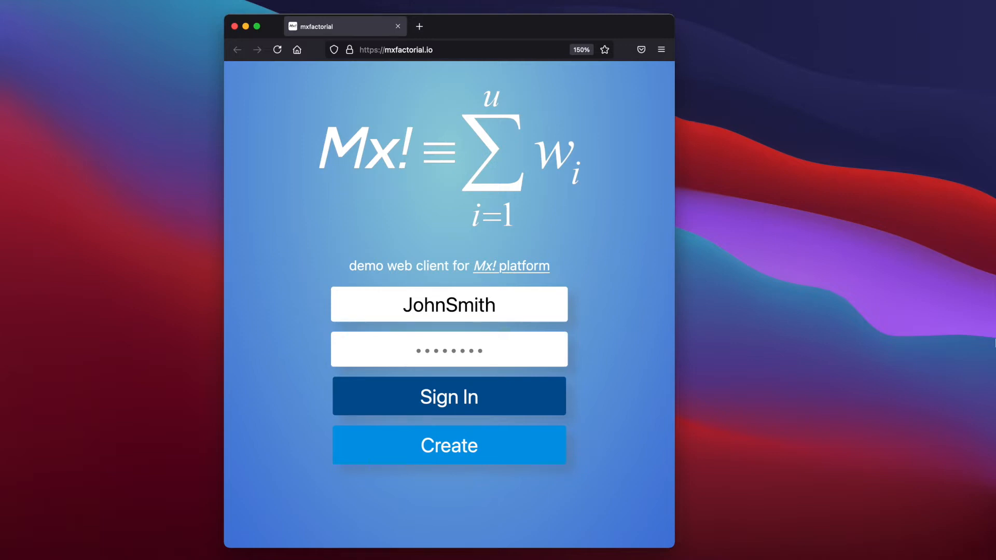
click(449, 349)
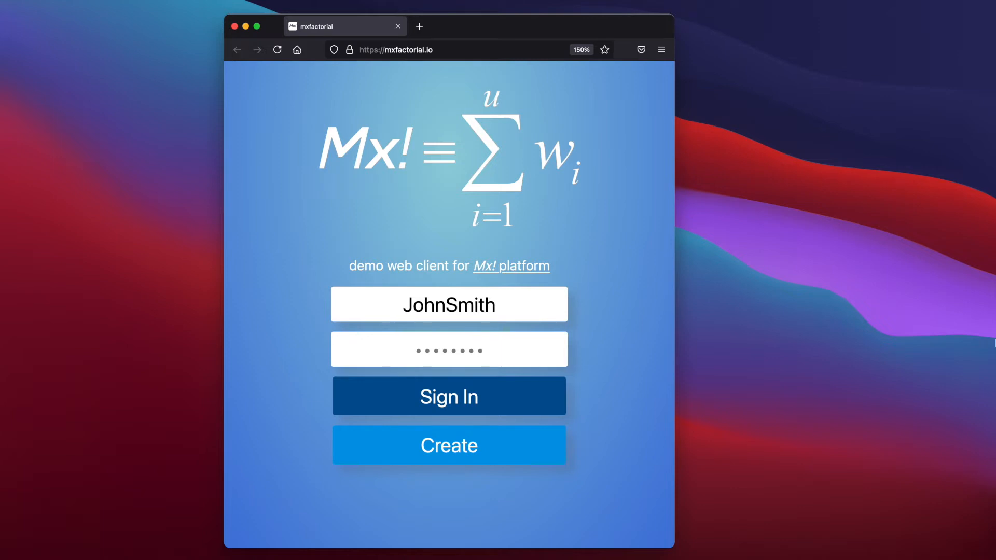
click(449, 350)
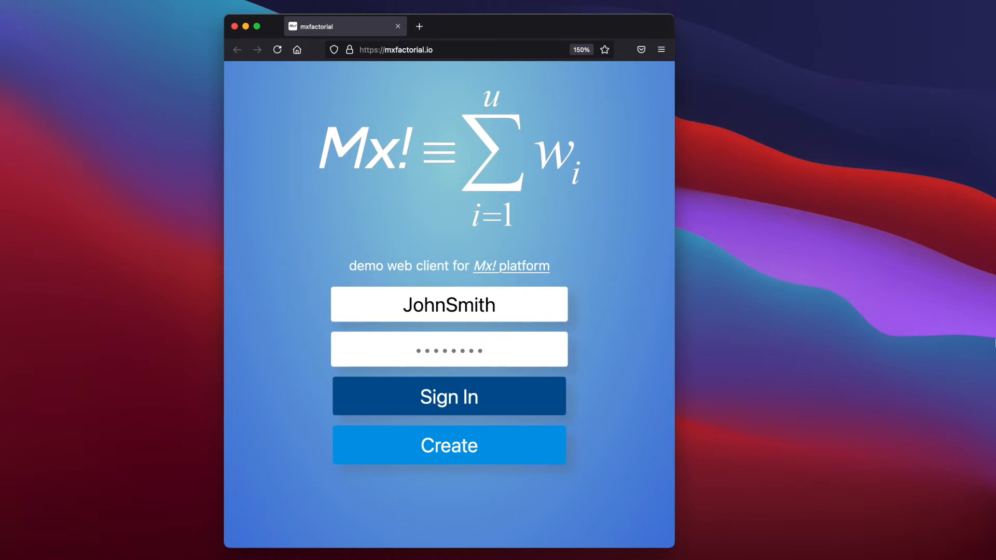
click(448, 350)
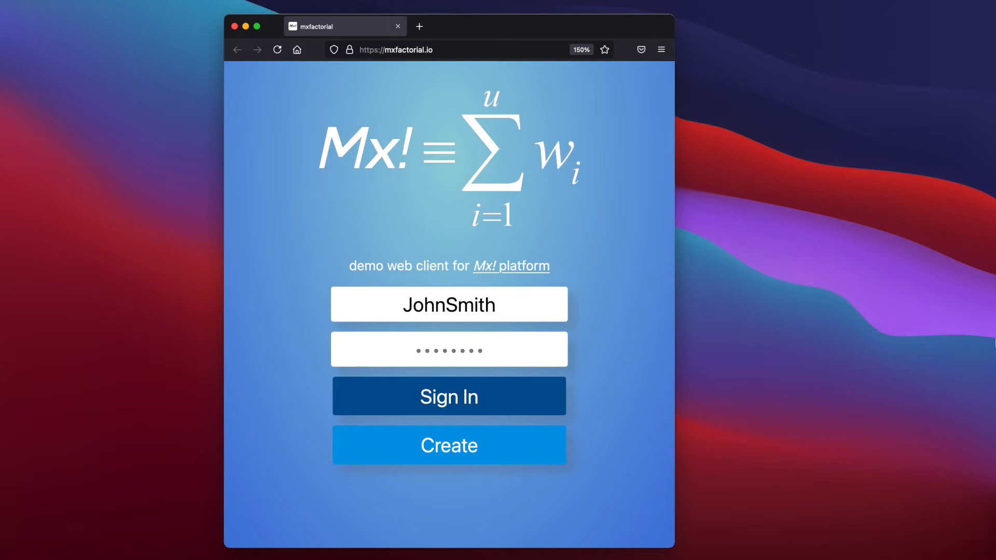
click(449, 349)
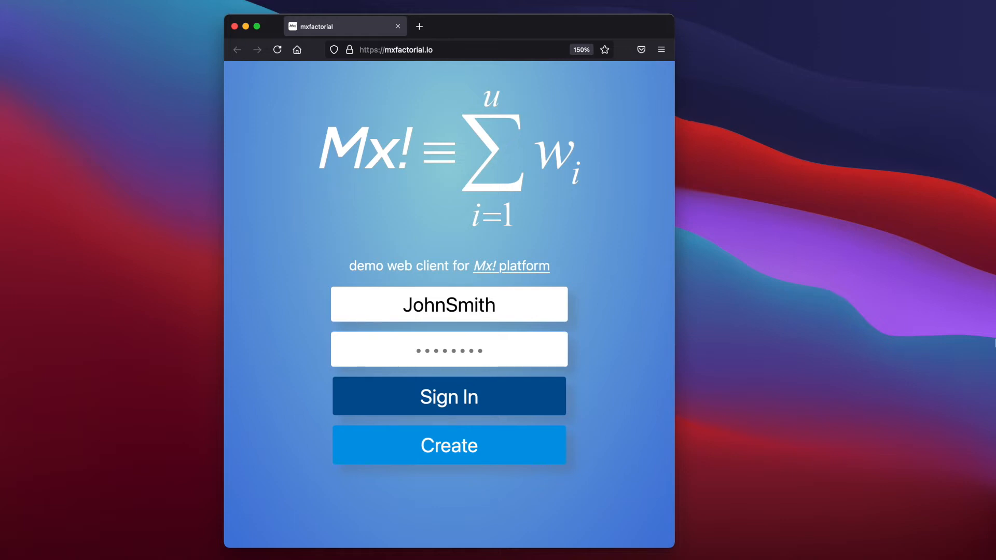
click(449, 350)
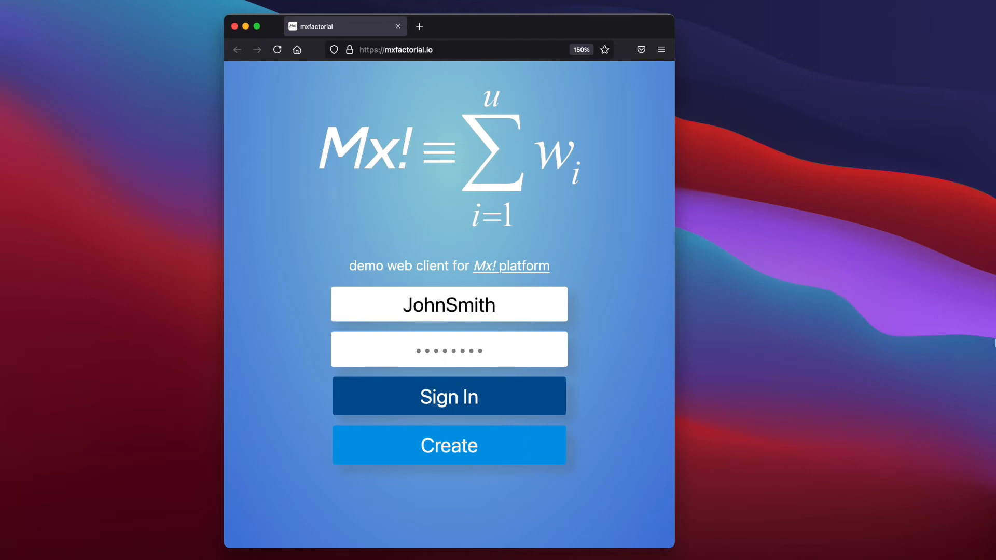
click(448, 349)
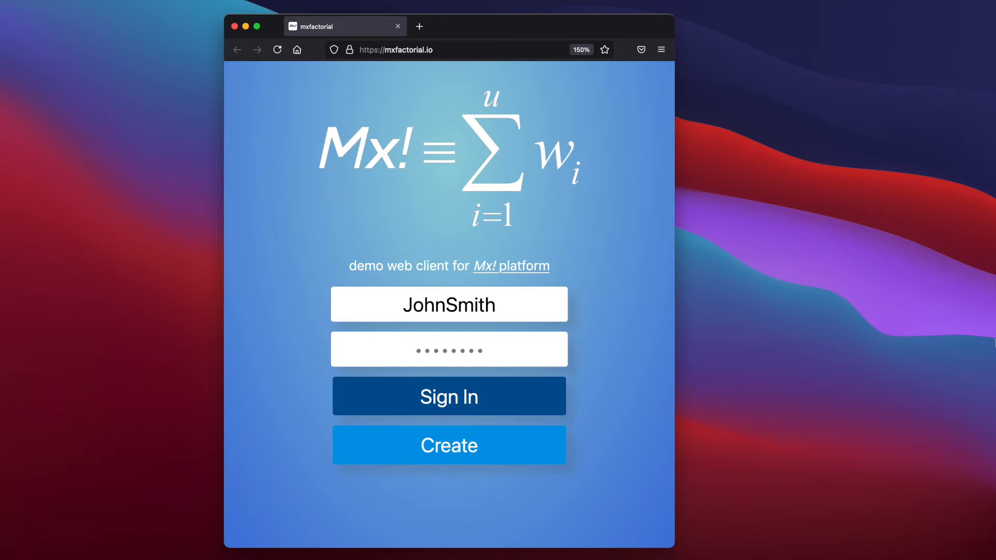
click(449, 349)
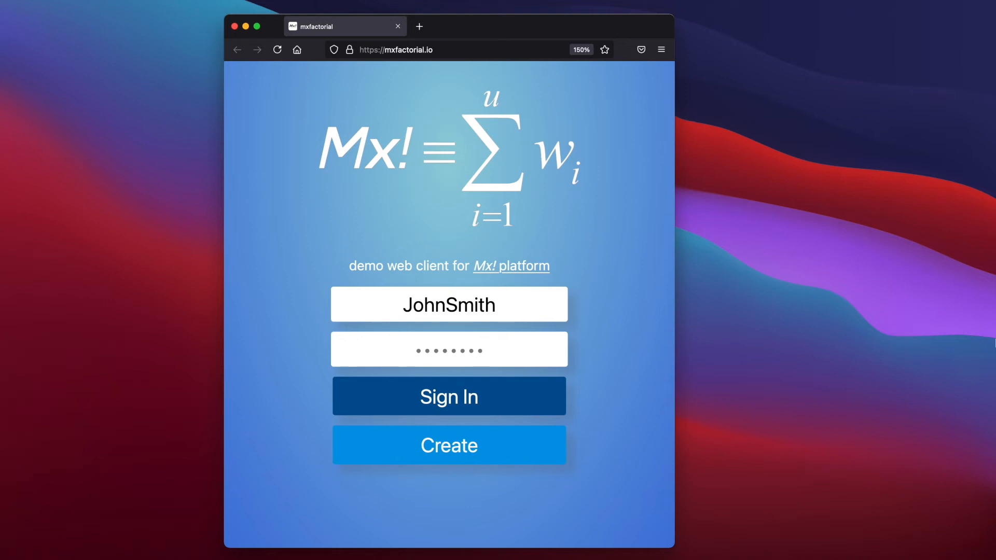
click(448, 350)
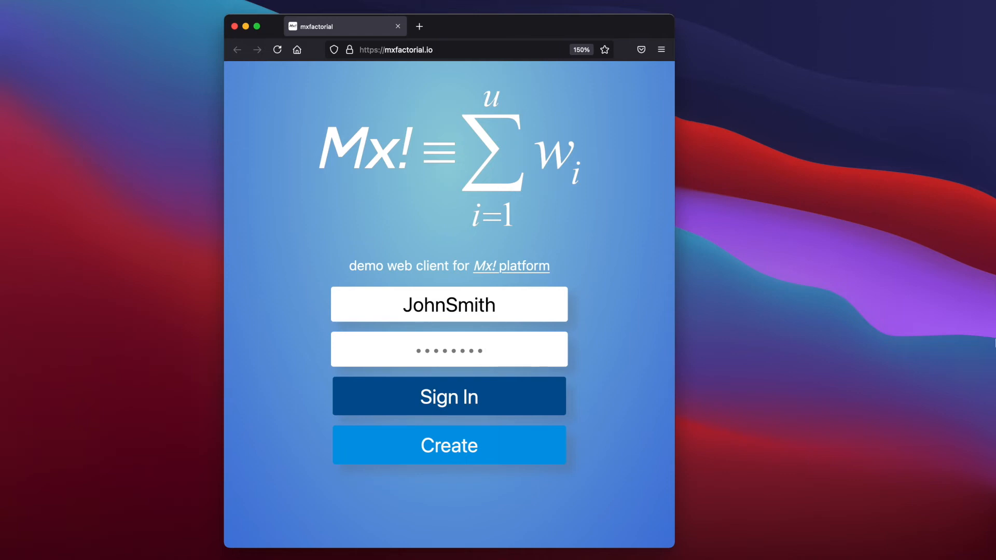
click(449, 349)
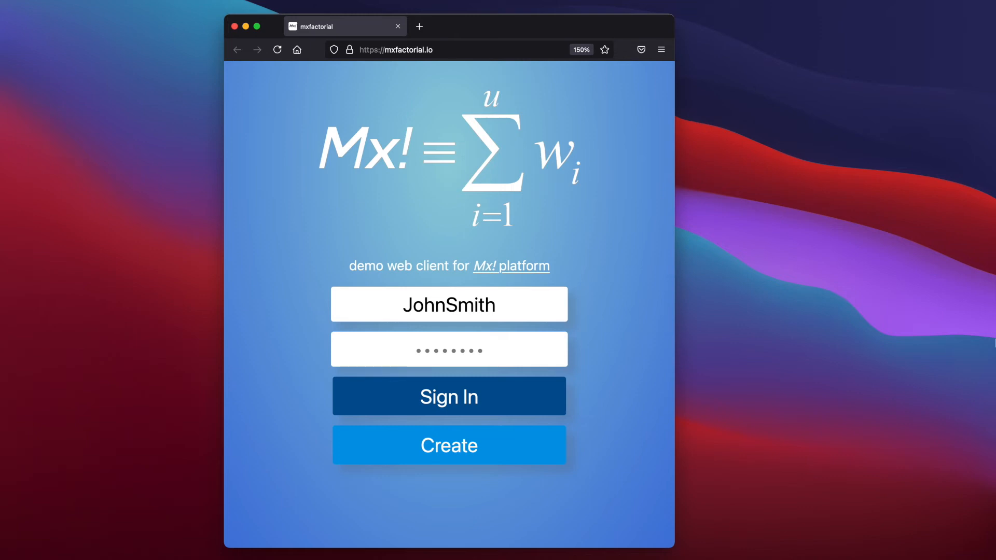
click(449, 348)
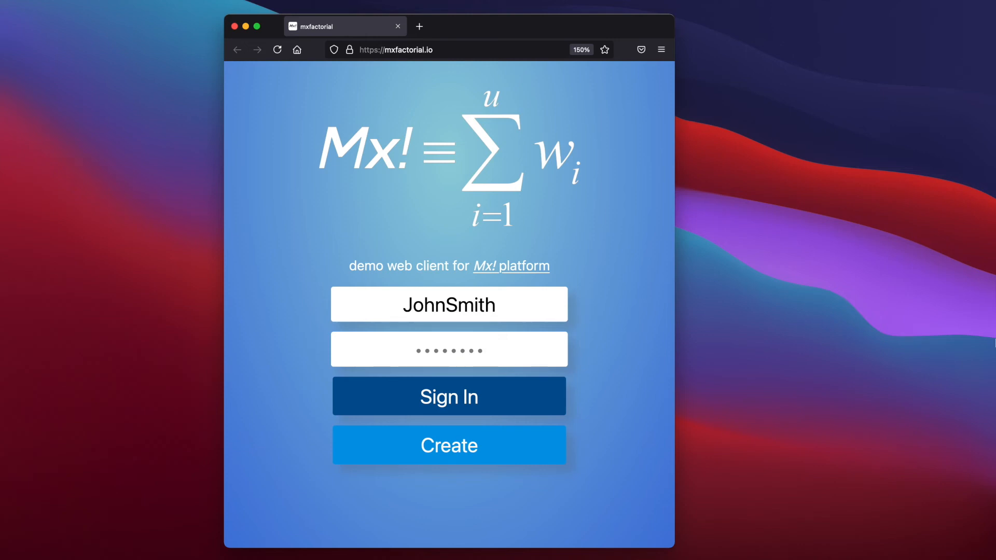
click(449, 348)
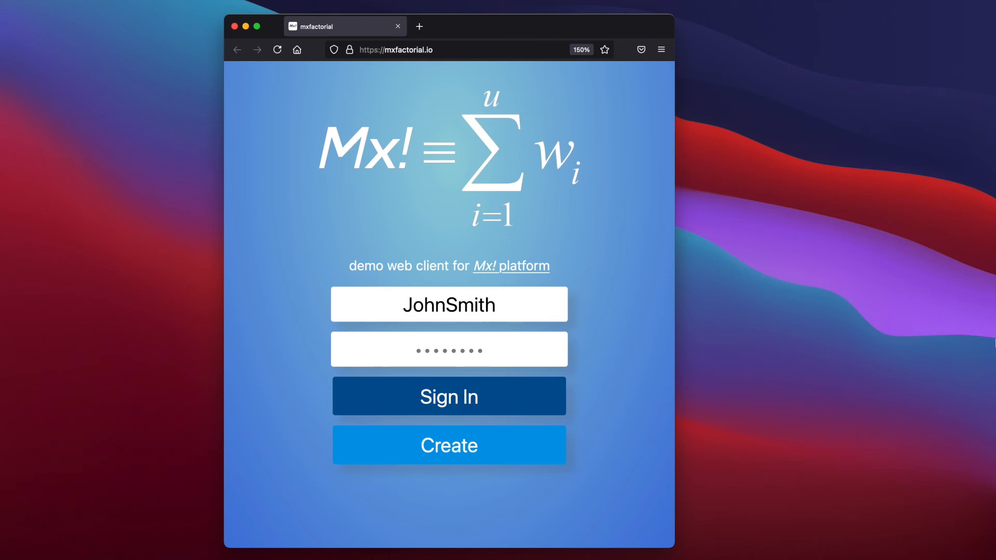
click(449, 350)
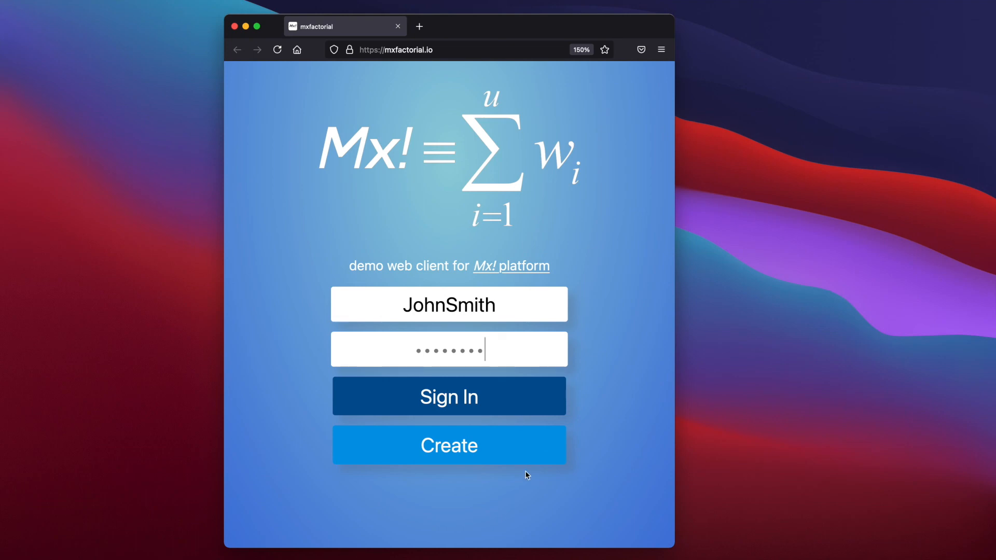
- Create the JohnSmith account, landing on its home screen with a 1000.000 balance
click(448, 395)
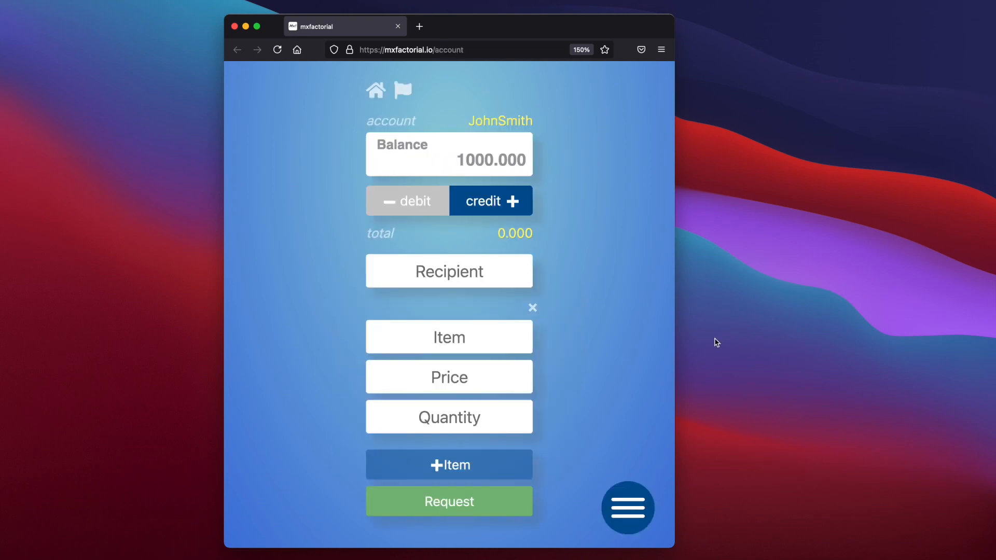